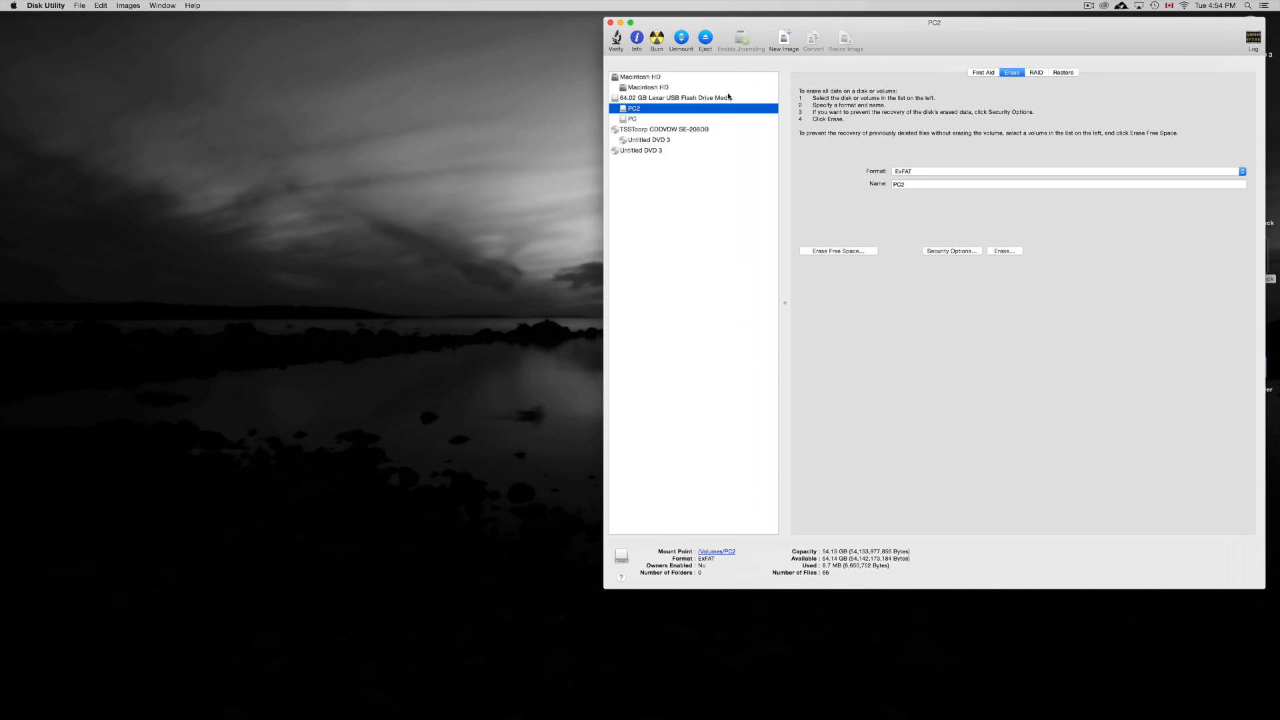
{"action": "mouse_move", "coordinate": [658, 120]}
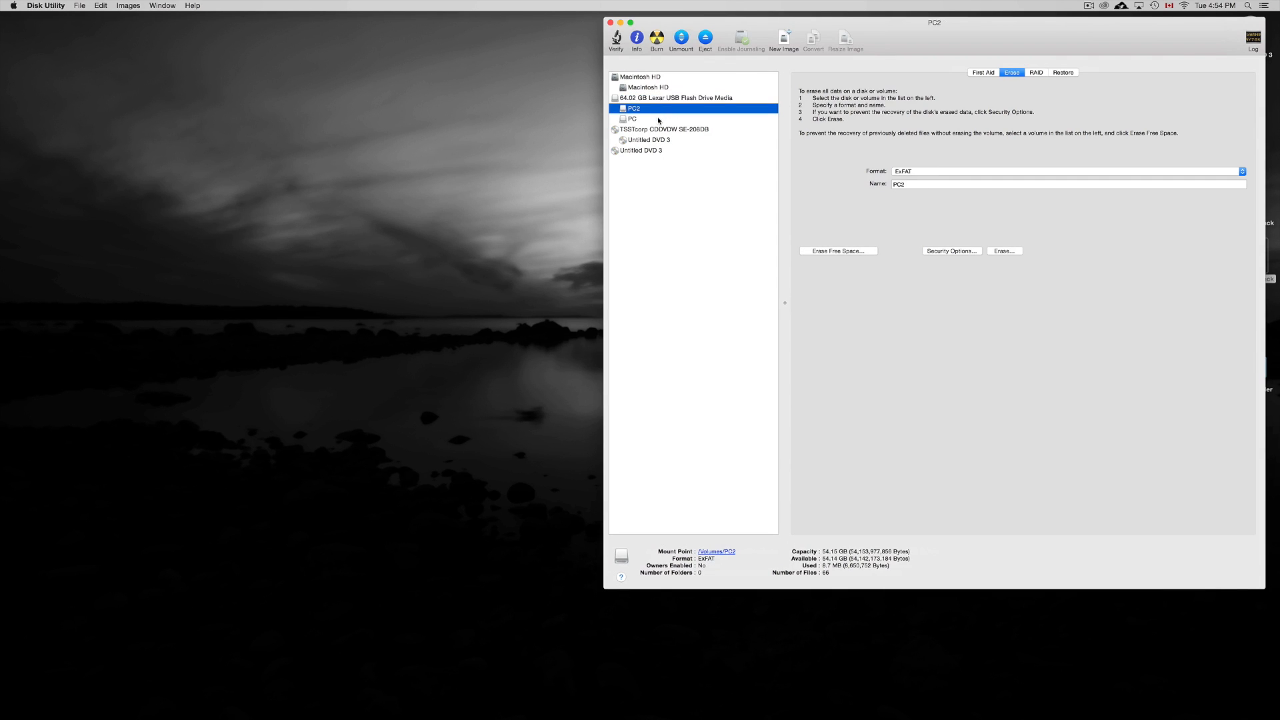
Select the PC volume under the Lexar USB drive to show its details.
{"action": "left_click", "coordinate": [633, 119]}
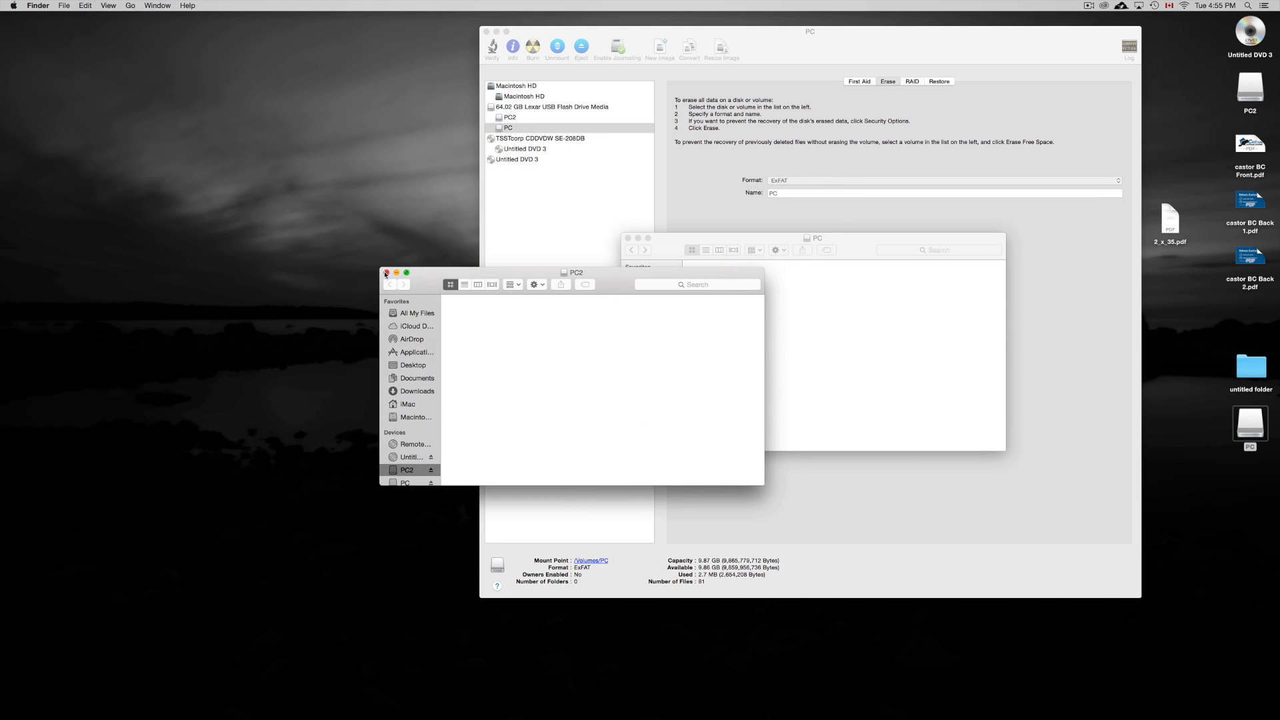
Close both volume windows and select the PC2 partition in the sidebar for reformatting.
{"action": "left_click", "coordinate": [385, 273]}
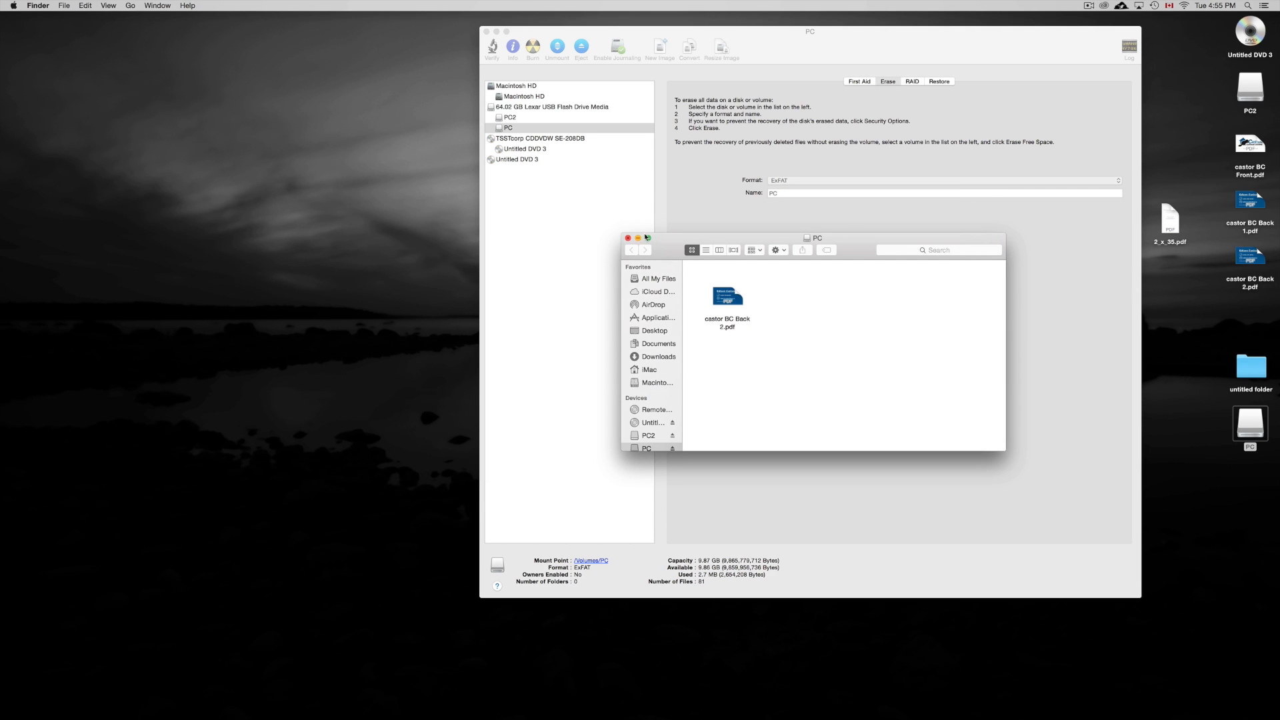
{"action": "left_click", "coordinate": [628, 237]}
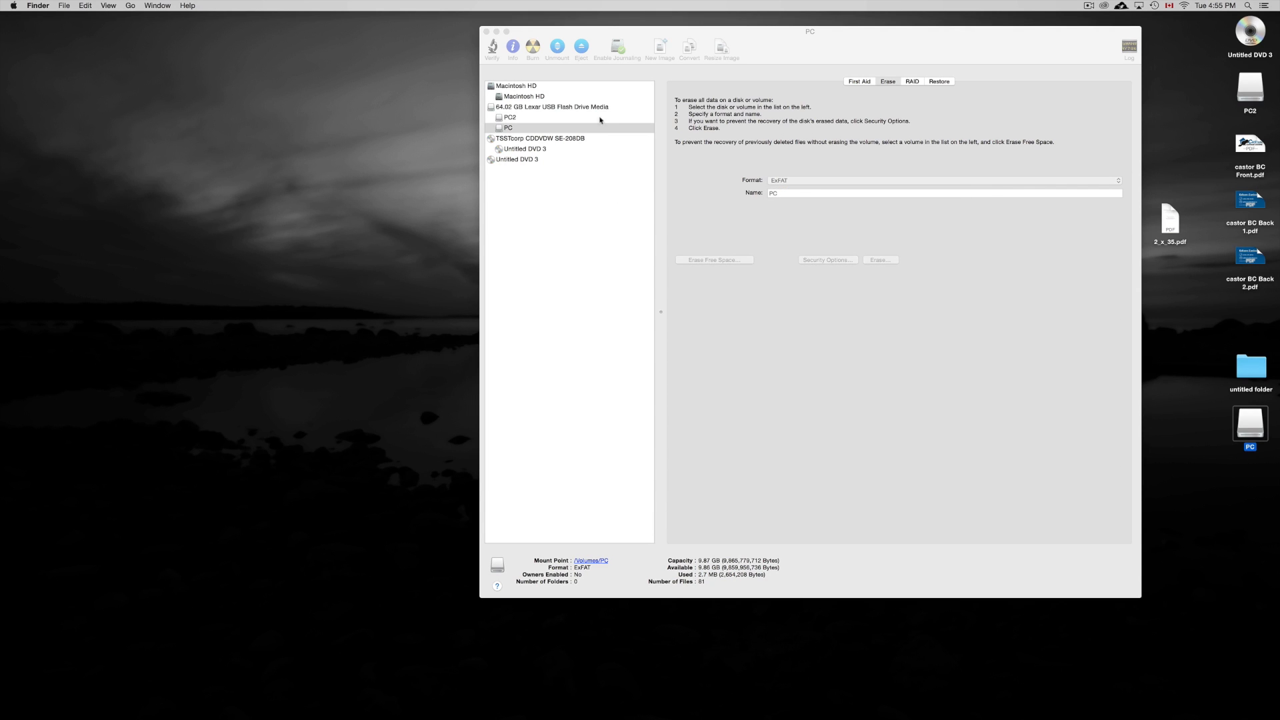
{"action": "left_click", "coordinate": [508, 127]}
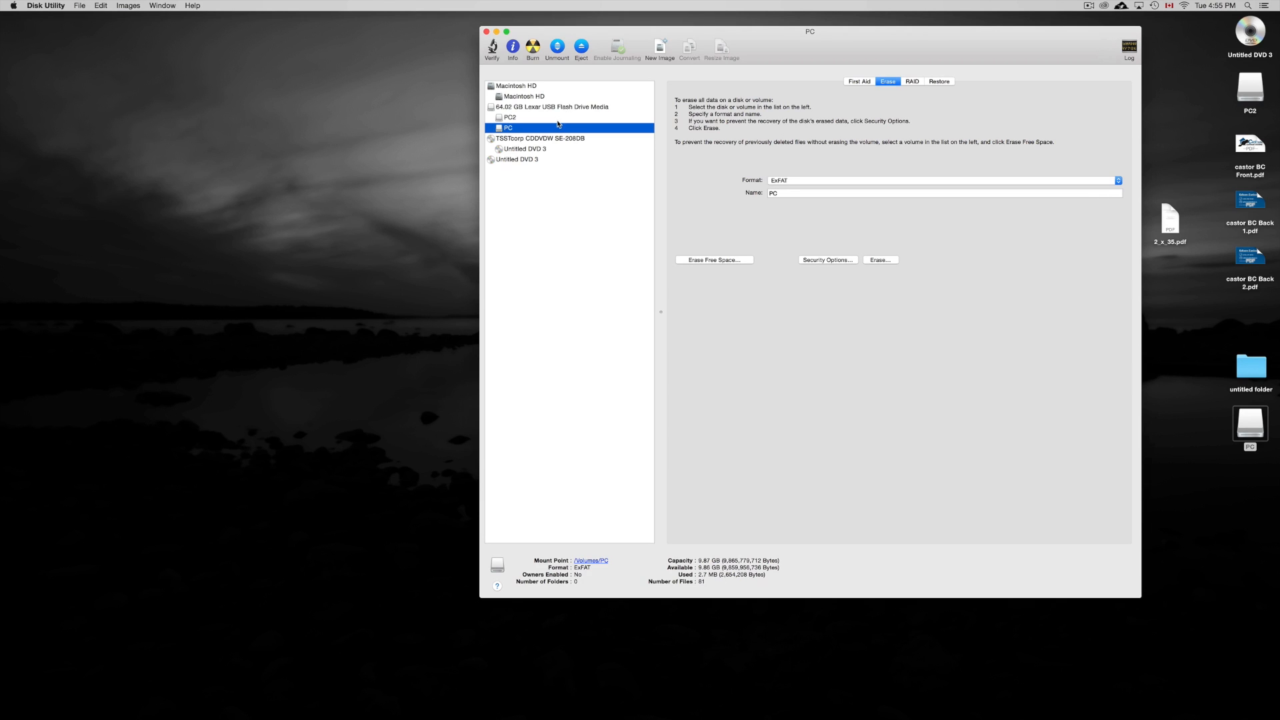
{"action": "mouse_move", "coordinate": [556, 117]}
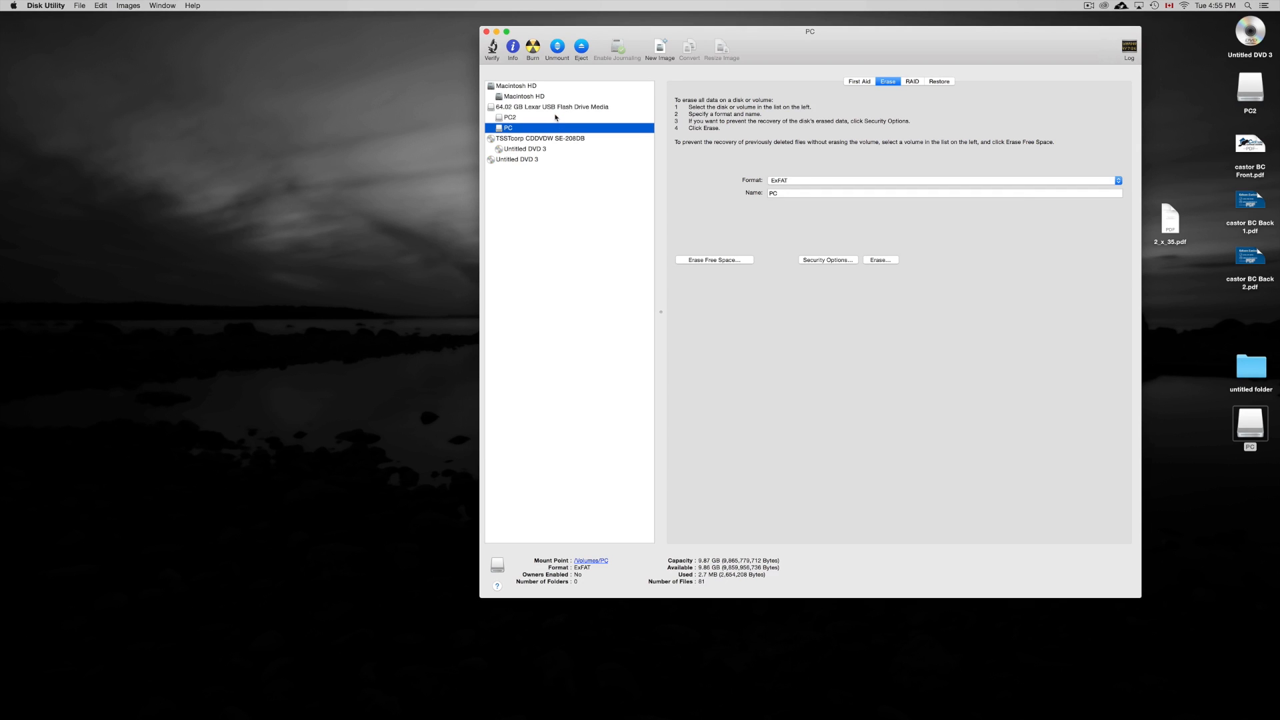
{"action": "left_click", "coordinate": [510, 117]}
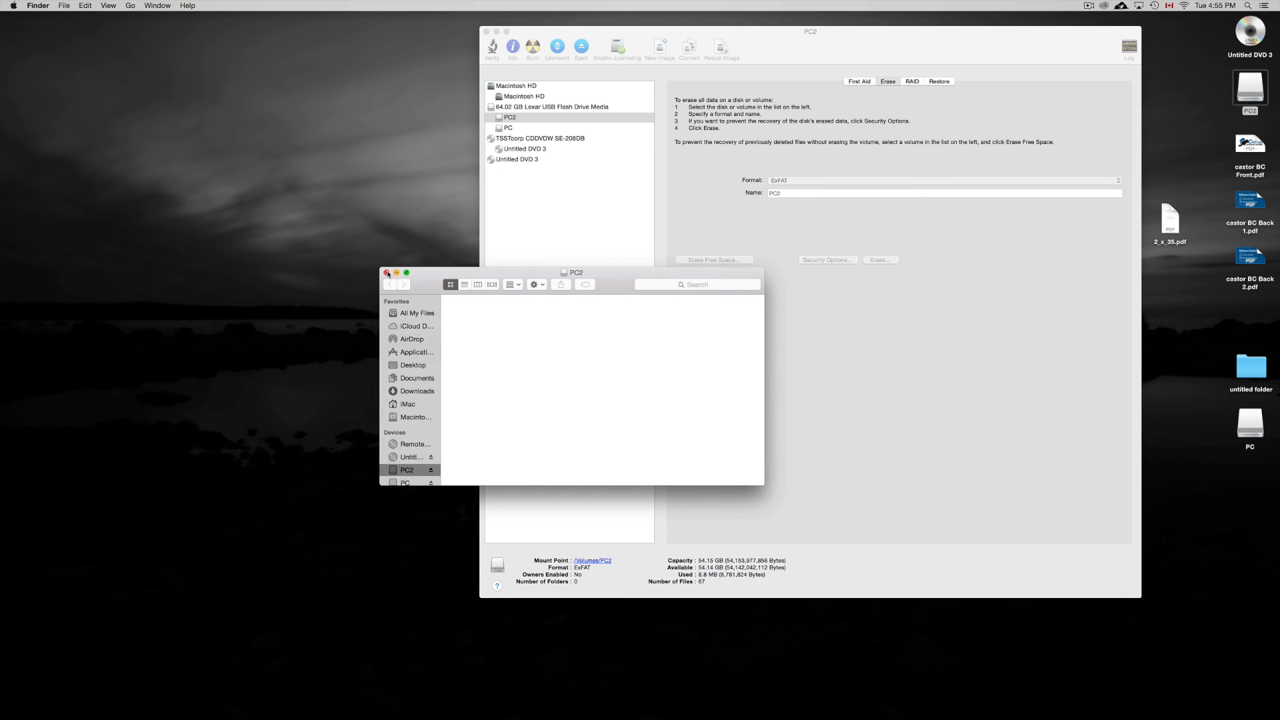
Erase PC2 as Mac OS Extended (Journaled), keeping the name PC2.
{"action": "left_click", "coordinate": [943, 181]}
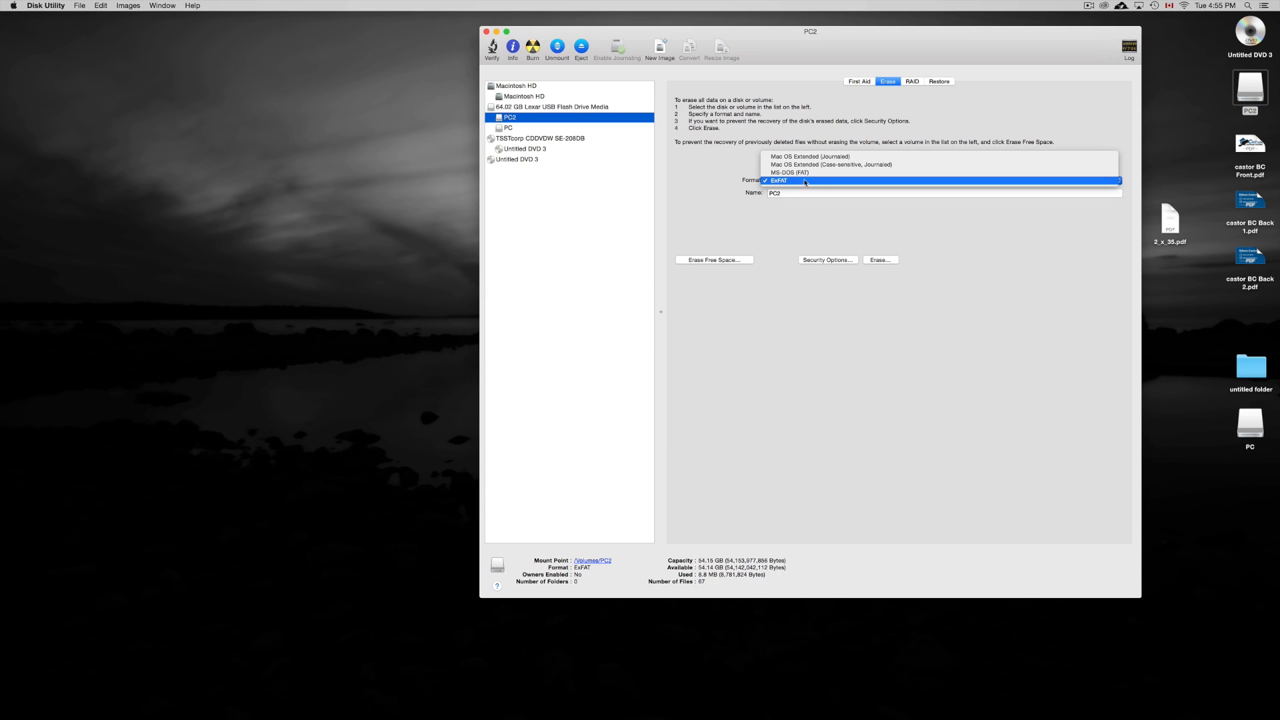
{"action": "mouse_move", "coordinate": [807, 156]}
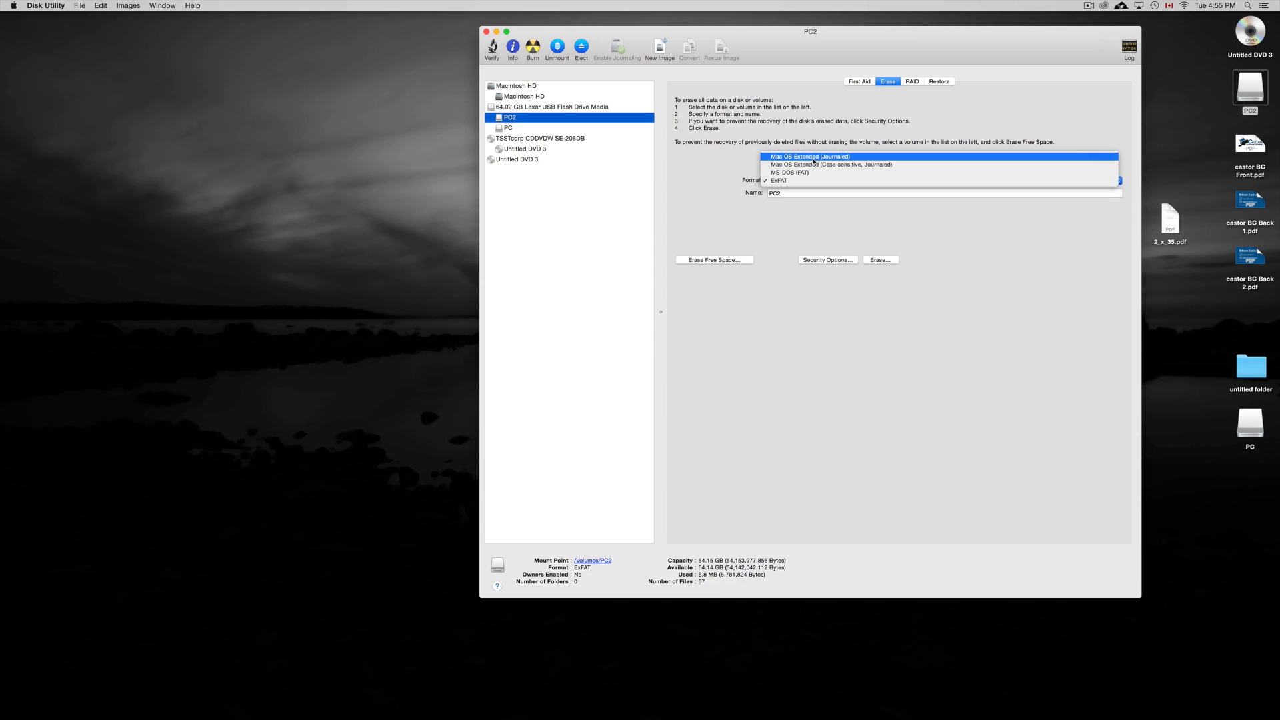
{"action": "left_click", "coordinate": [810, 156]}
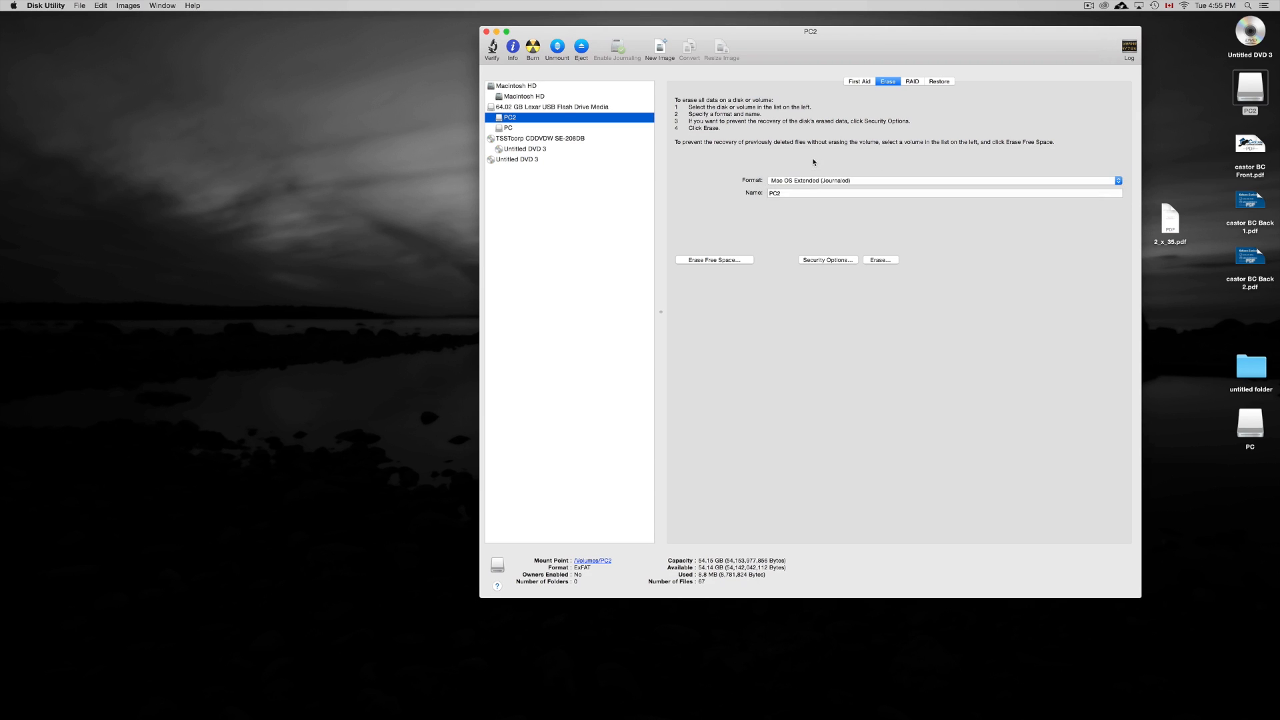
{"action": "mouse_move", "coordinate": [865, 243]}
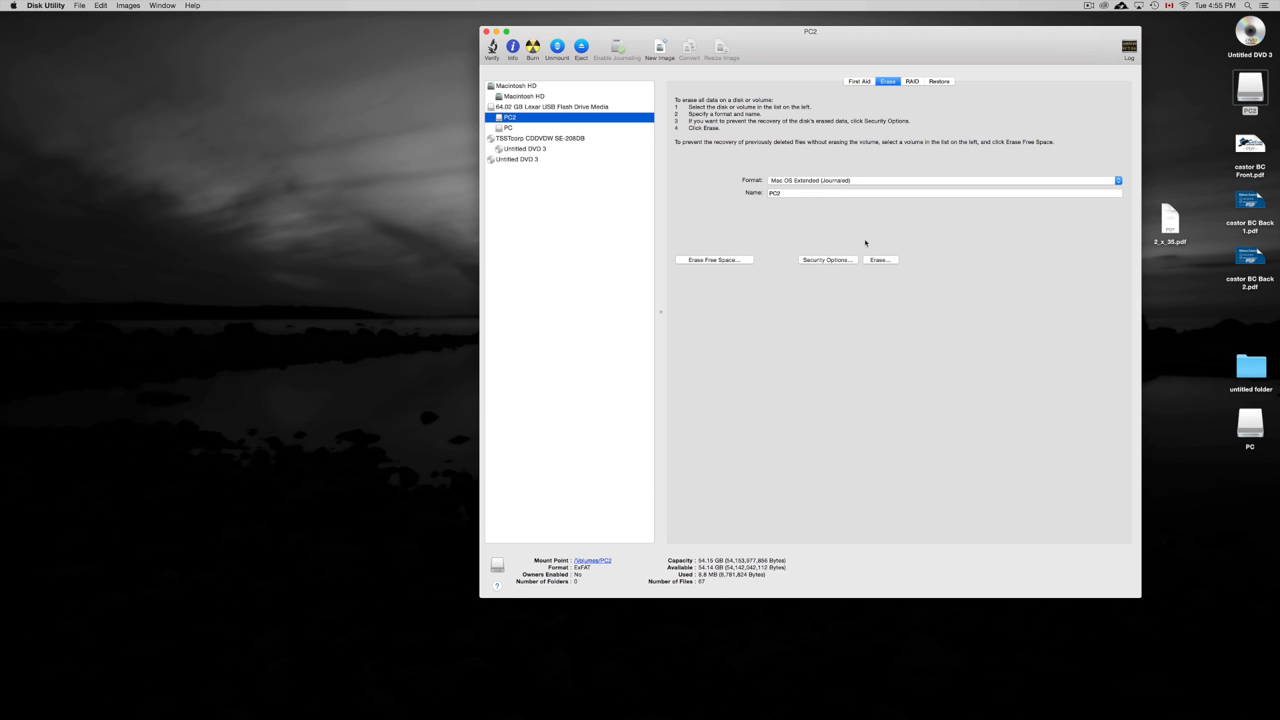
{"action": "mouse_move", "coordinate": [880, 259]}
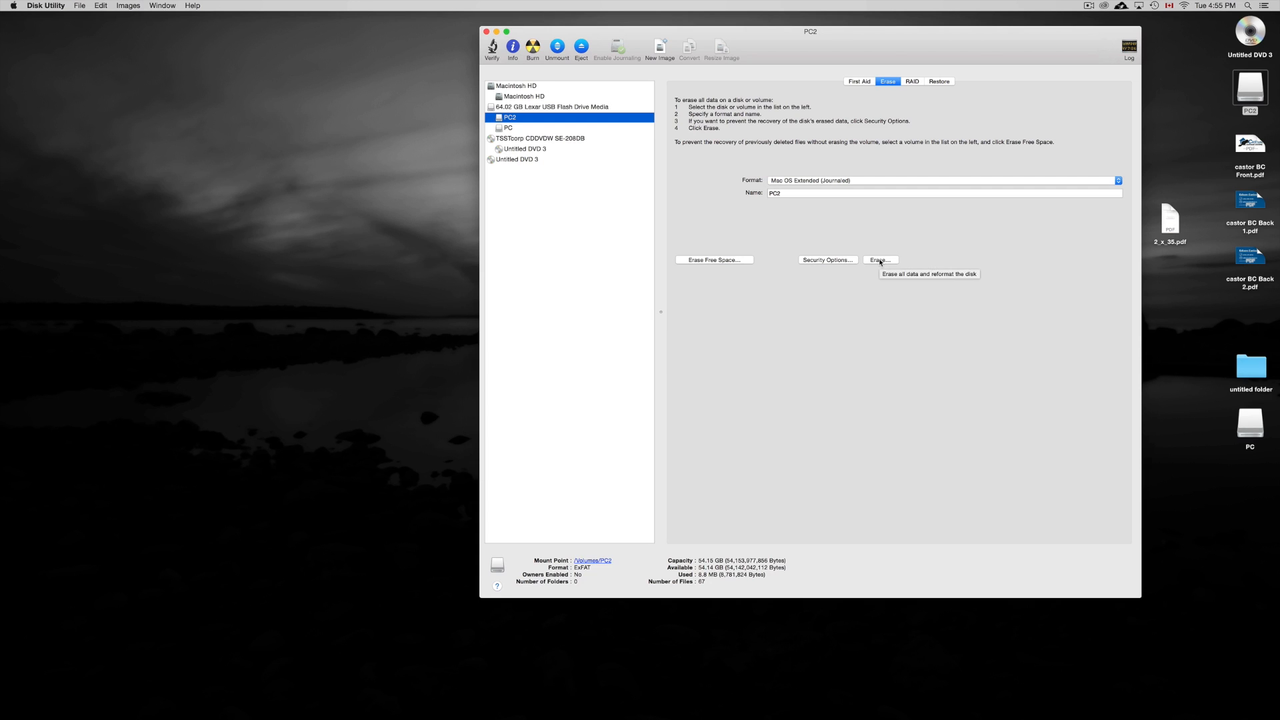
{"action": "left_click", "coordinate": [880, 259]}
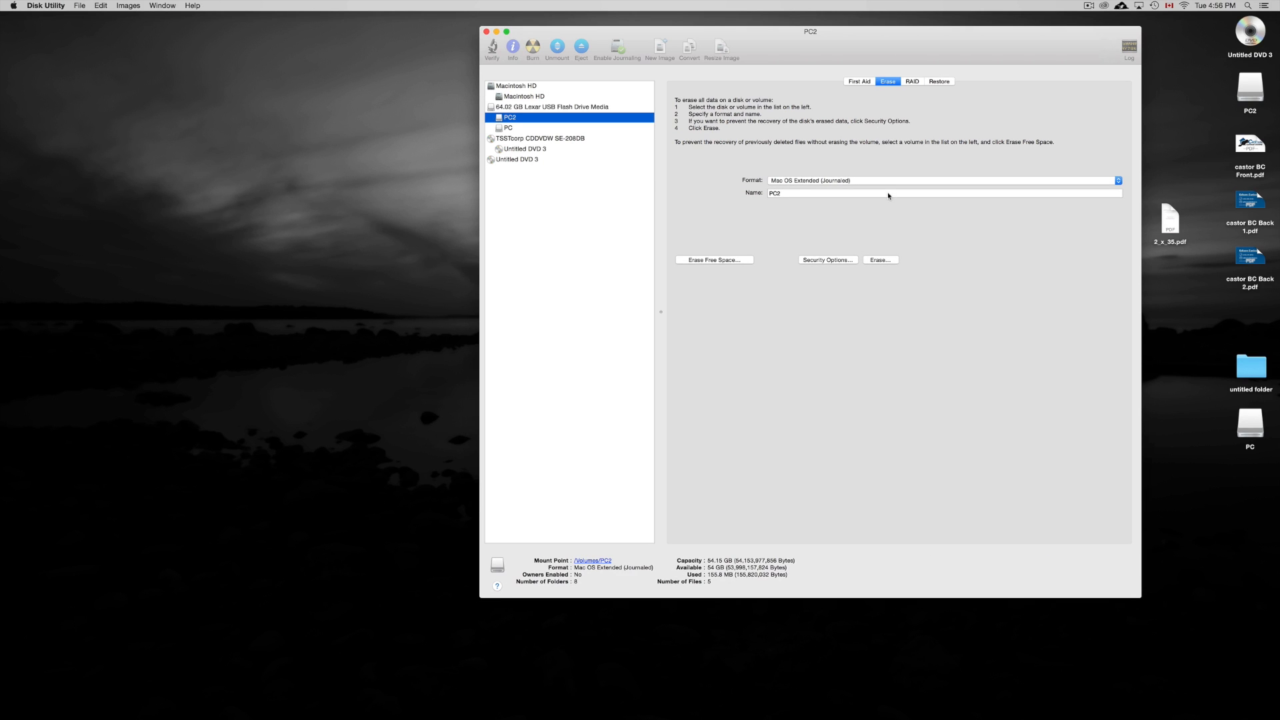
{"action": "mouse_move", "coordinate": [1249, 419]}
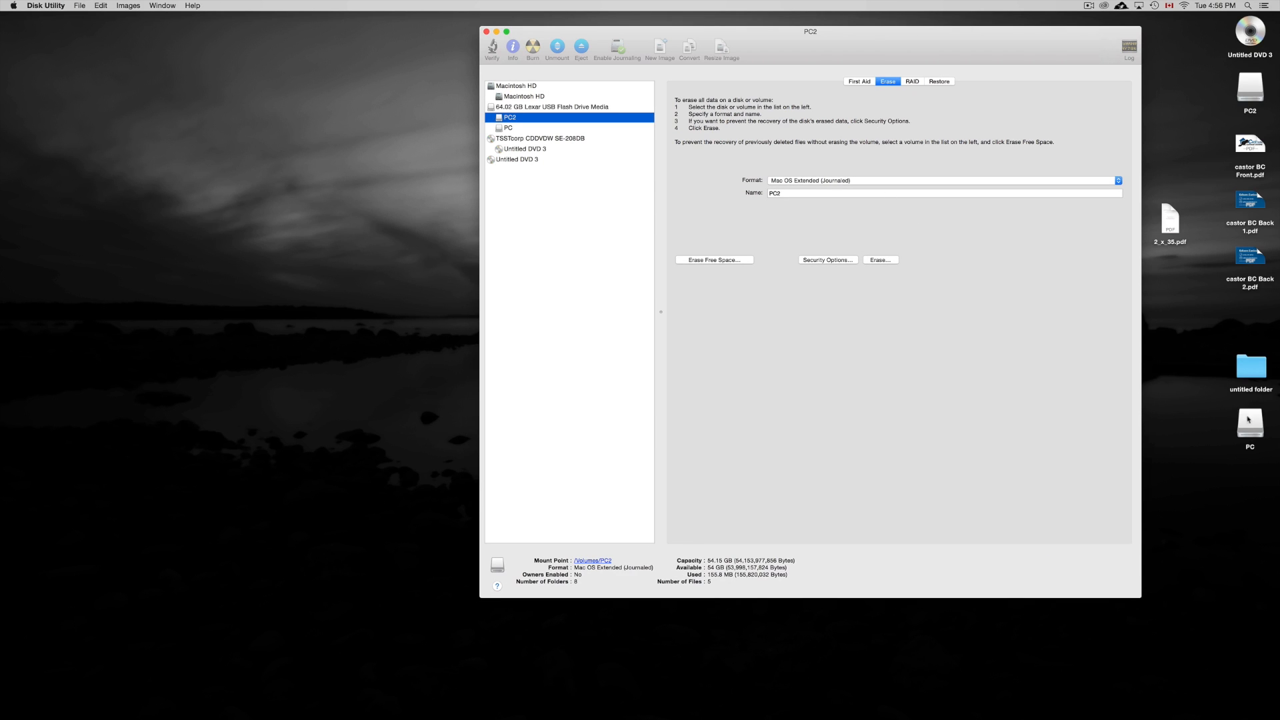
{"action": "double_click", "coordinate": [1250, 424]}
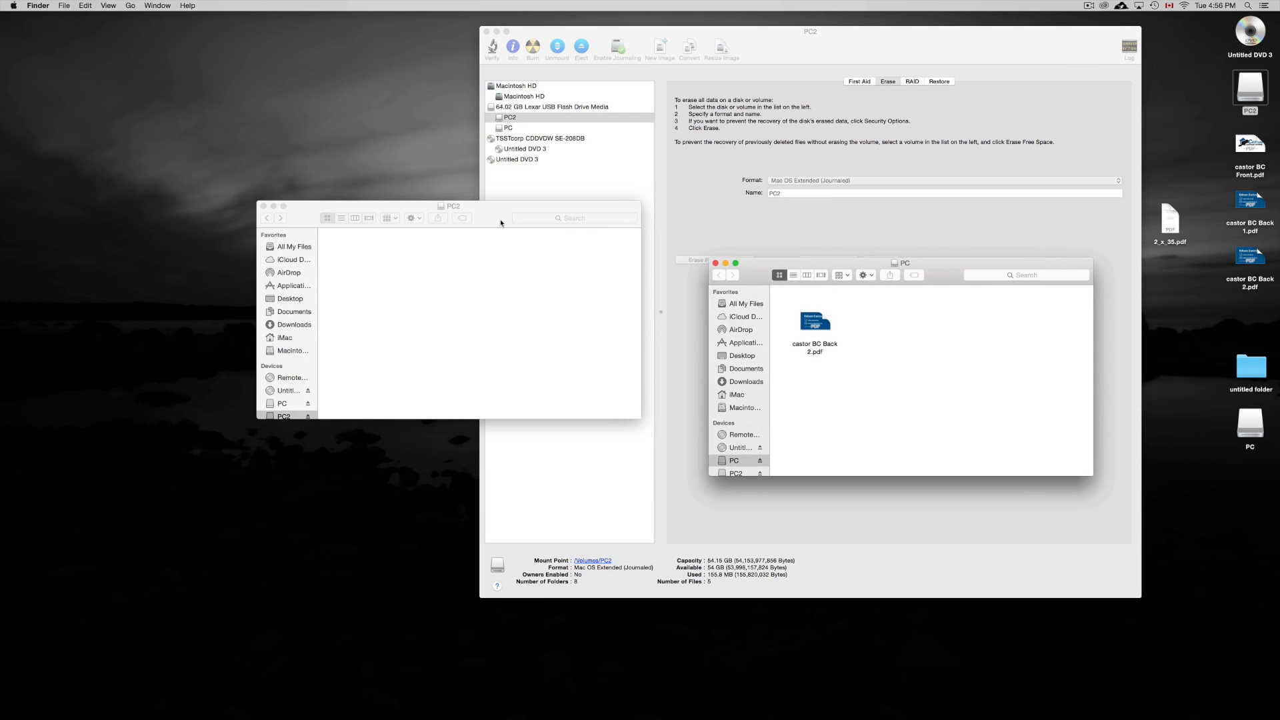
{"action": "left_click_drag", "start_coordinate": [451, 206], "coordinate": [544, 290]}
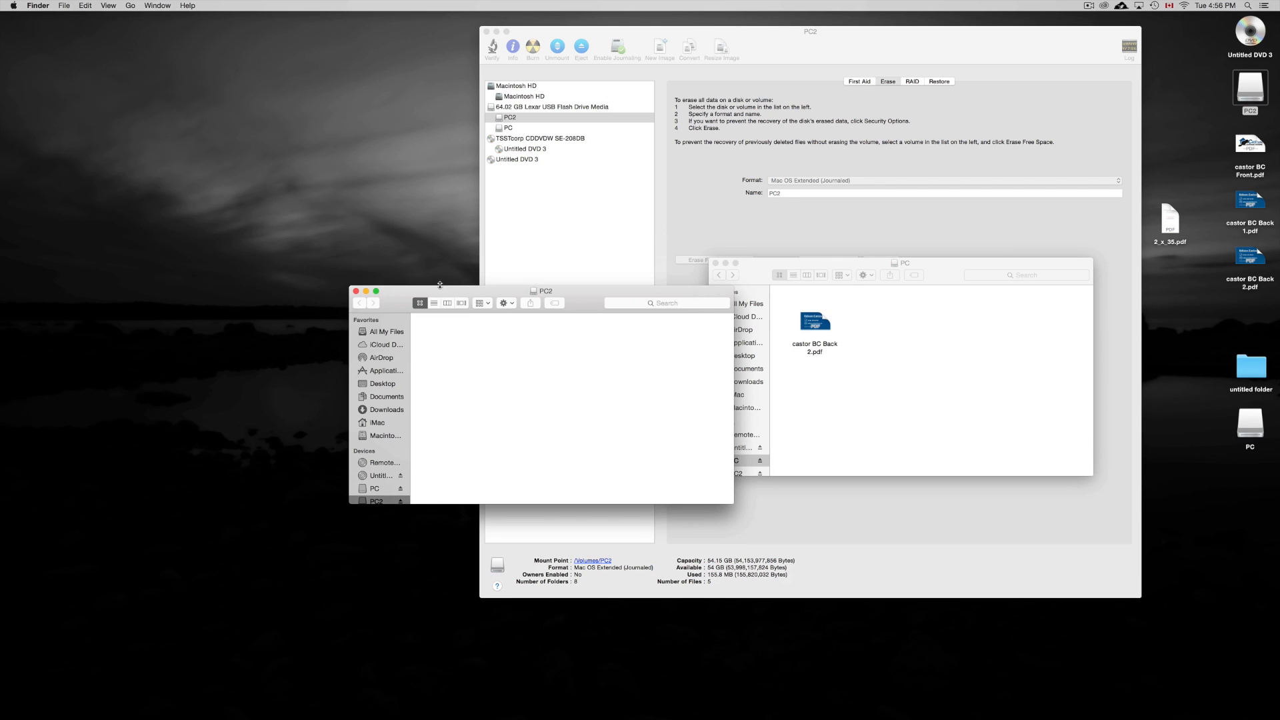
{"action": "left_click", "coordinate": [354, 291]}
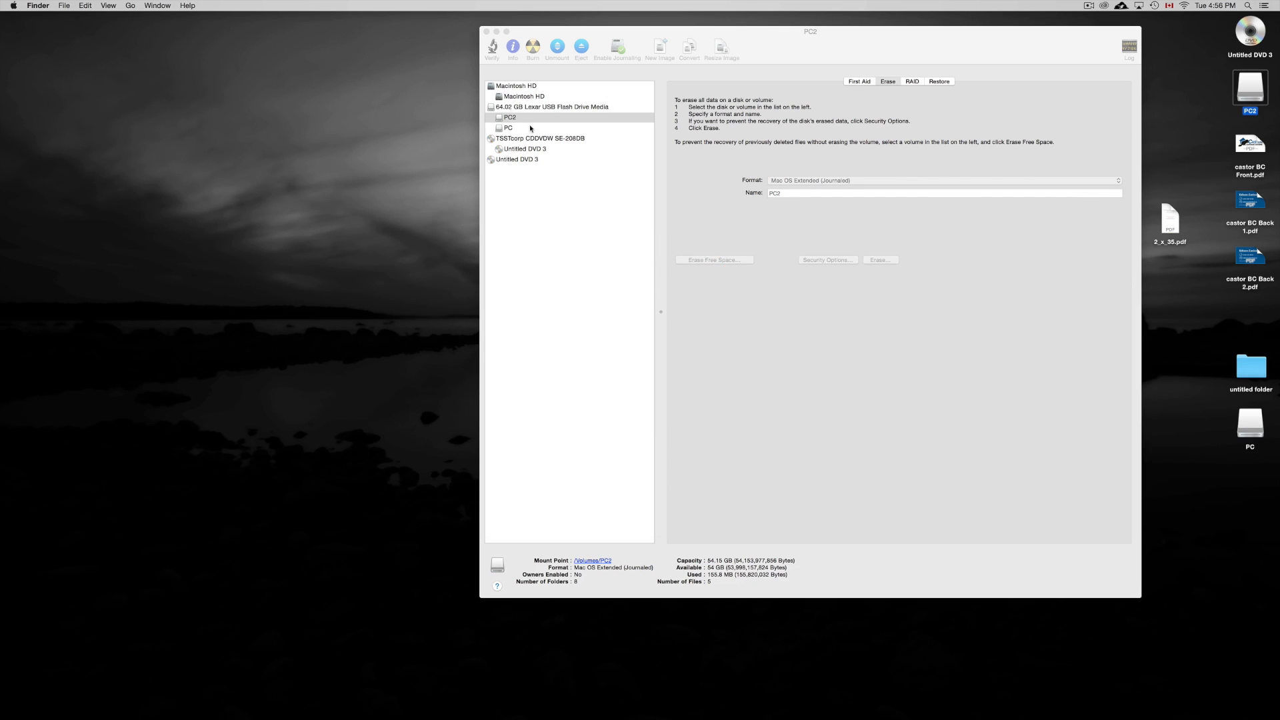
{"action": "left_click", "coordinate": [508, 127]}
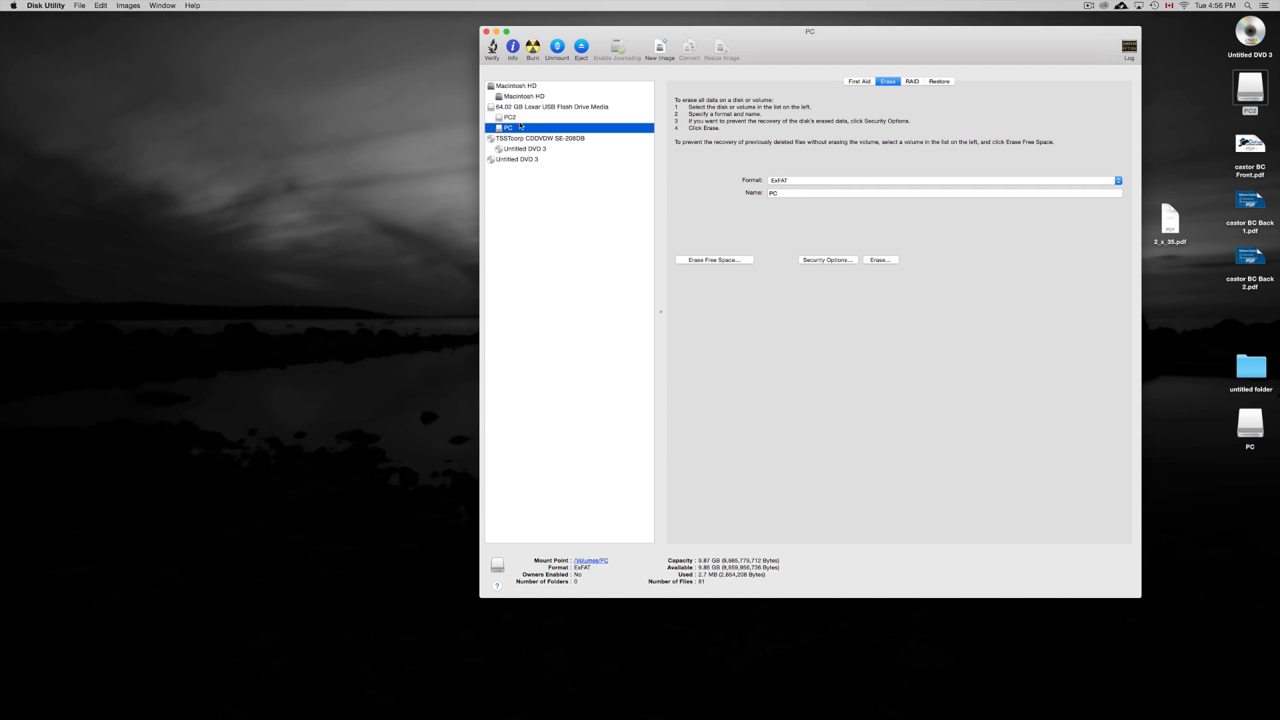
{"action": "left_click", "coordinate": [509, 116]}
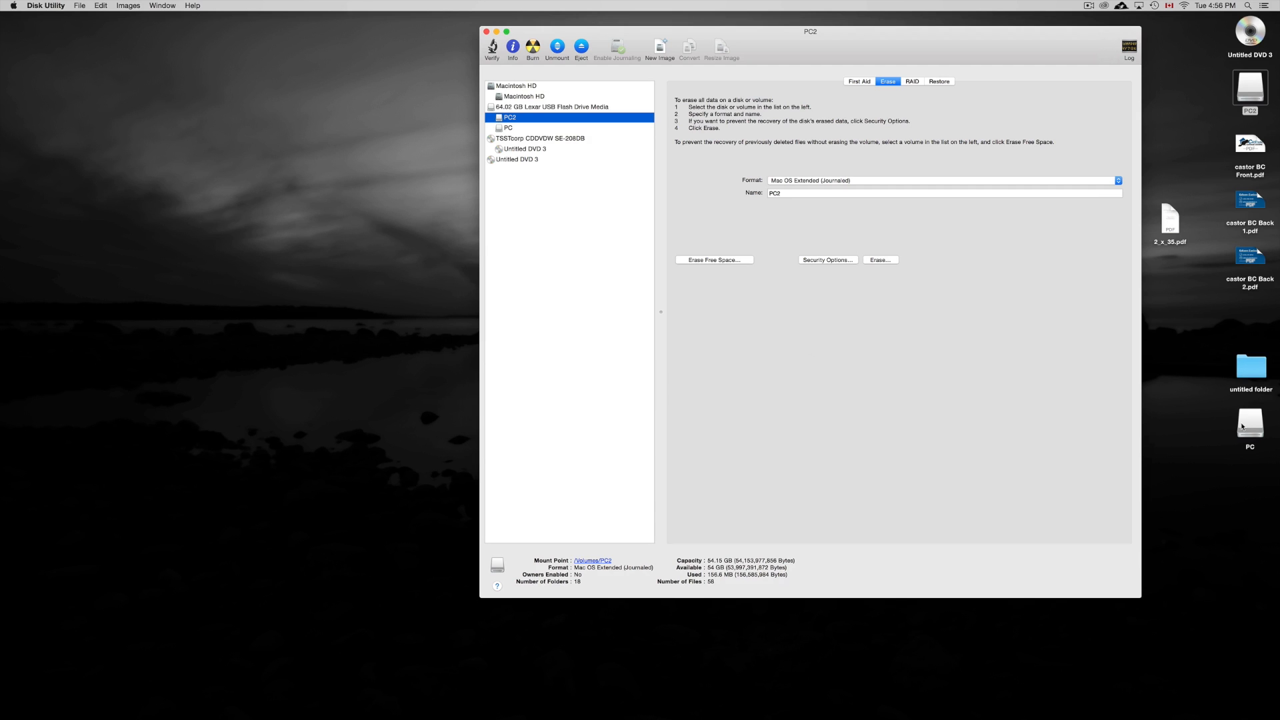
{"action": "left_click", "coordinate": [1250, 423]}
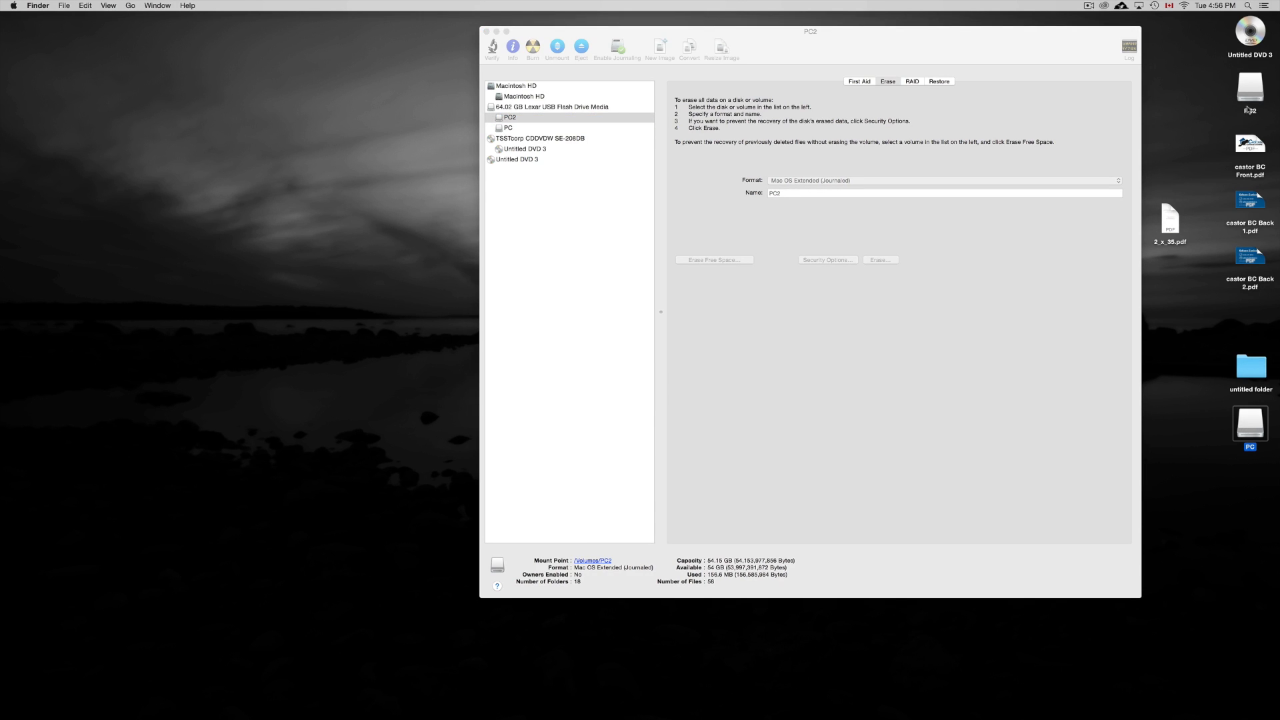
Check the PC volume still holds castor BC Back 2.pdf, then leave only the empty PC2 window.
{"action": "double_click", "coordinate": [1250, 423]}
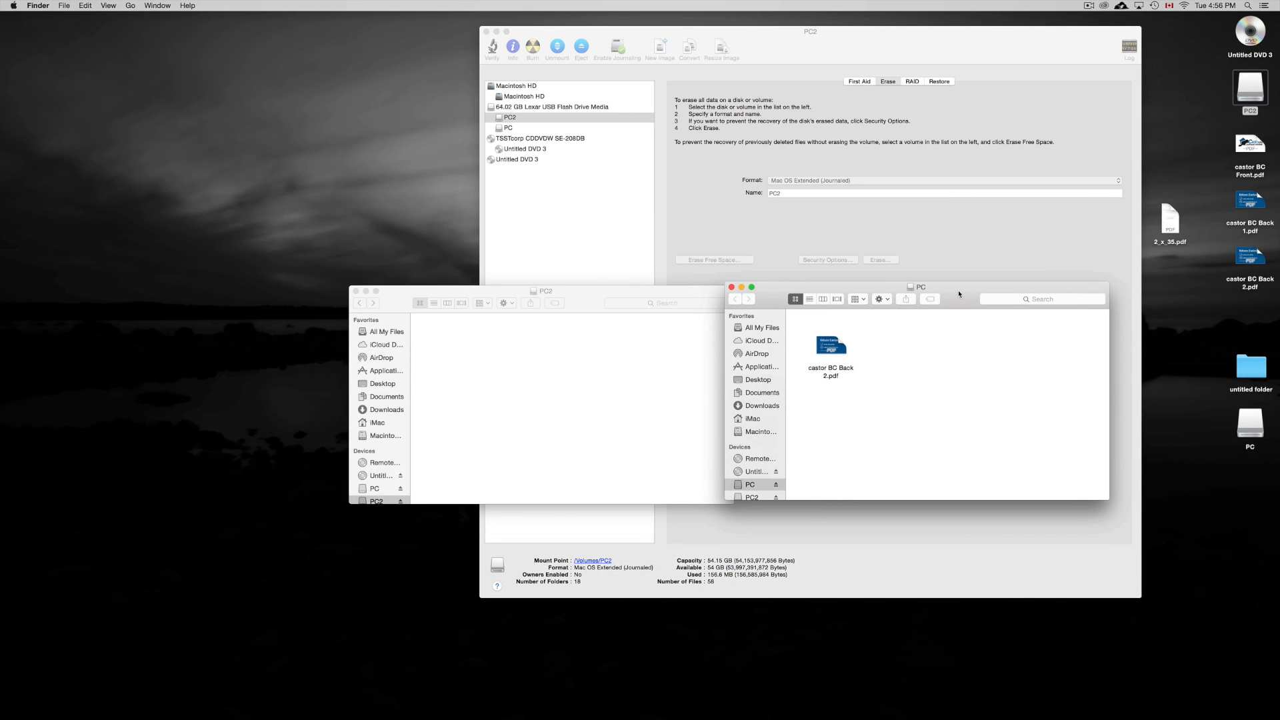
{"action": "mouse_move", "coordinate": [866, 404]}
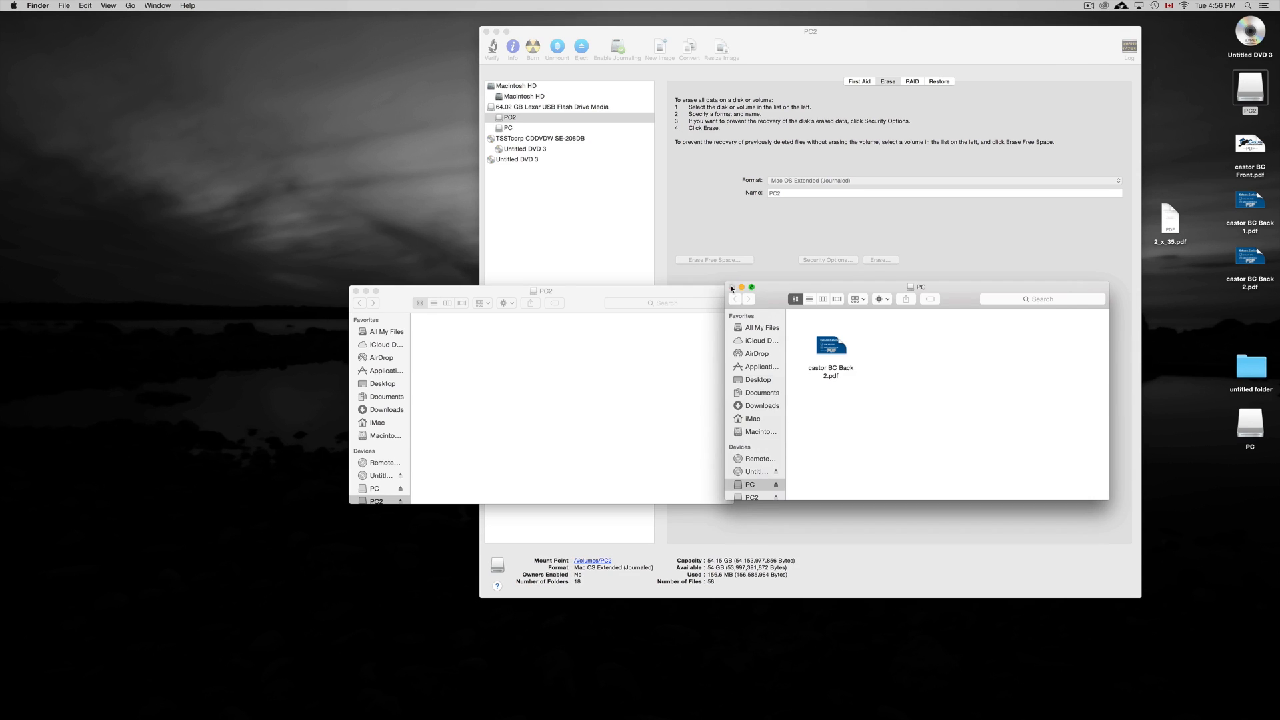
{"action": "left_click", "coordinate": [731, 287]}
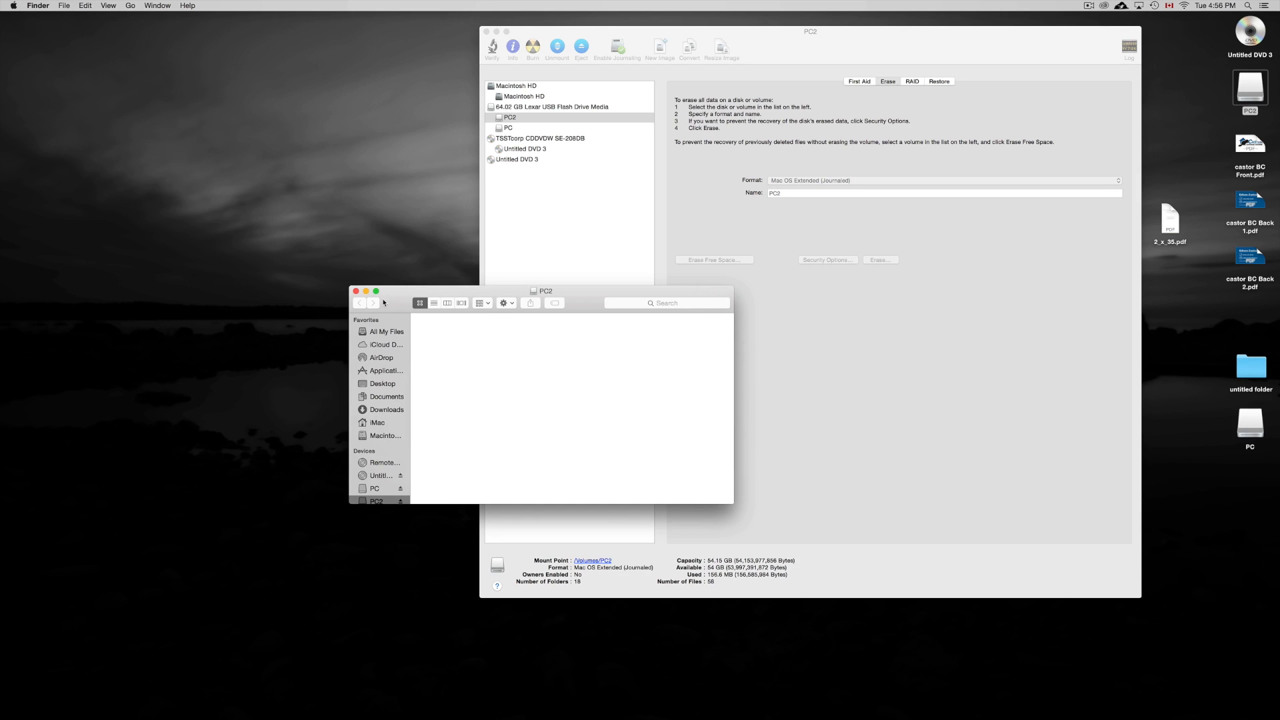